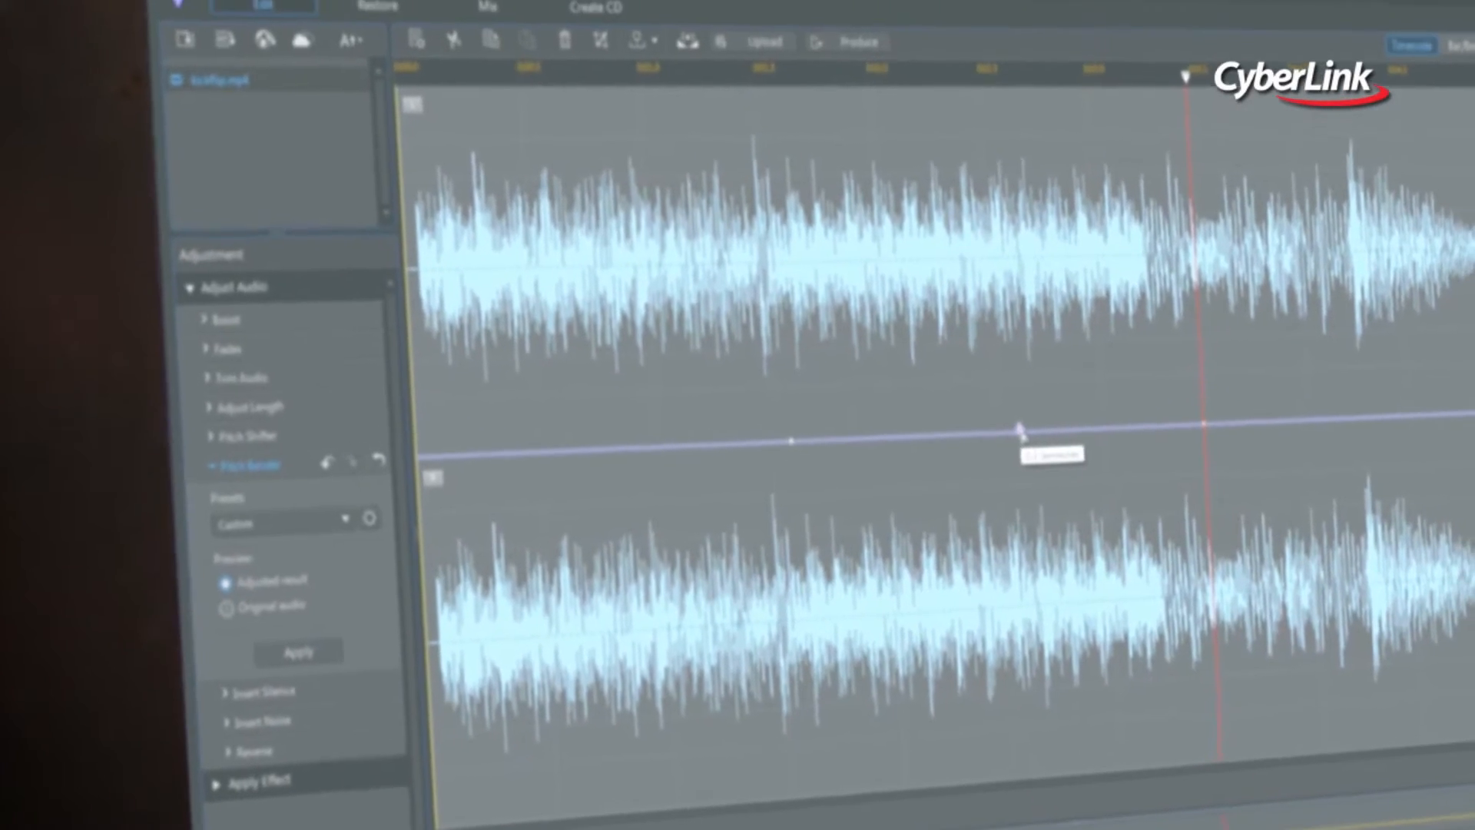
- Drag kickflip.mp4 into the library and show its stereo waveform in the Edit room
{"action": "left_click_drag", "start_coordinate": [1020, 430], "coordinate": [959, 522]}
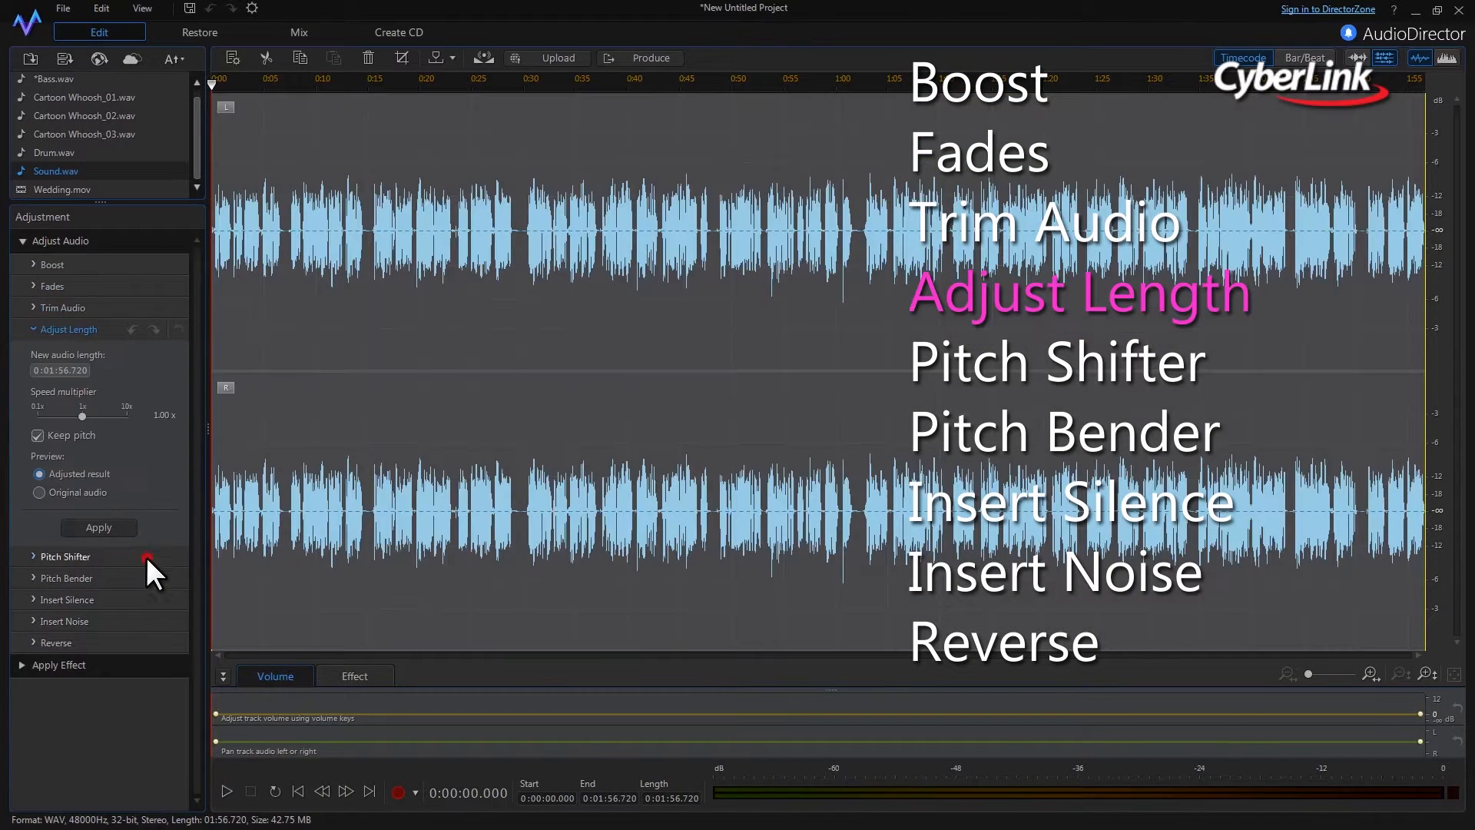
{"action": "left_click", "coordinate": [66, 556]}
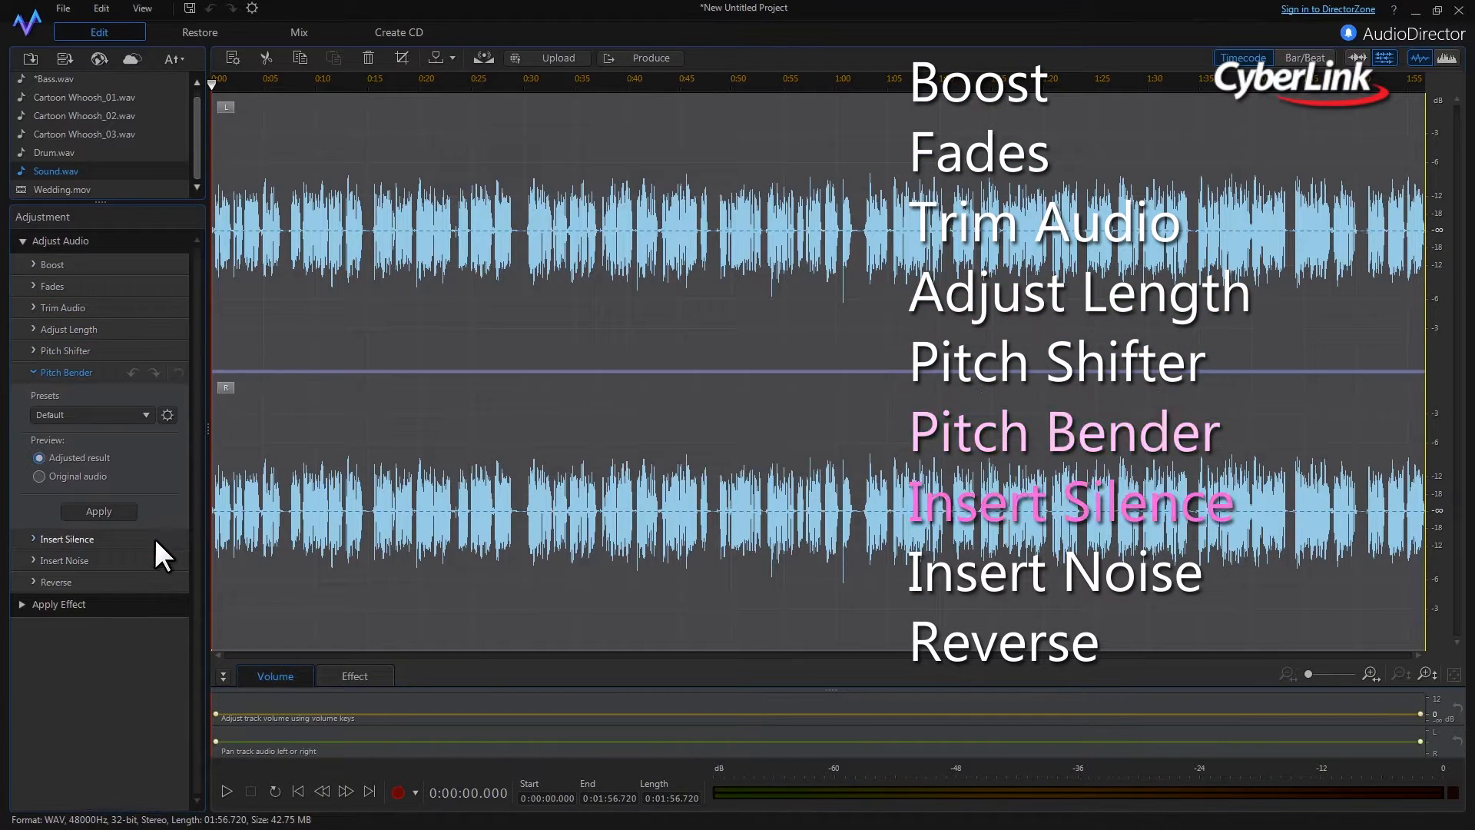
{"action": "left_click", "coordinate": [57, 436]}
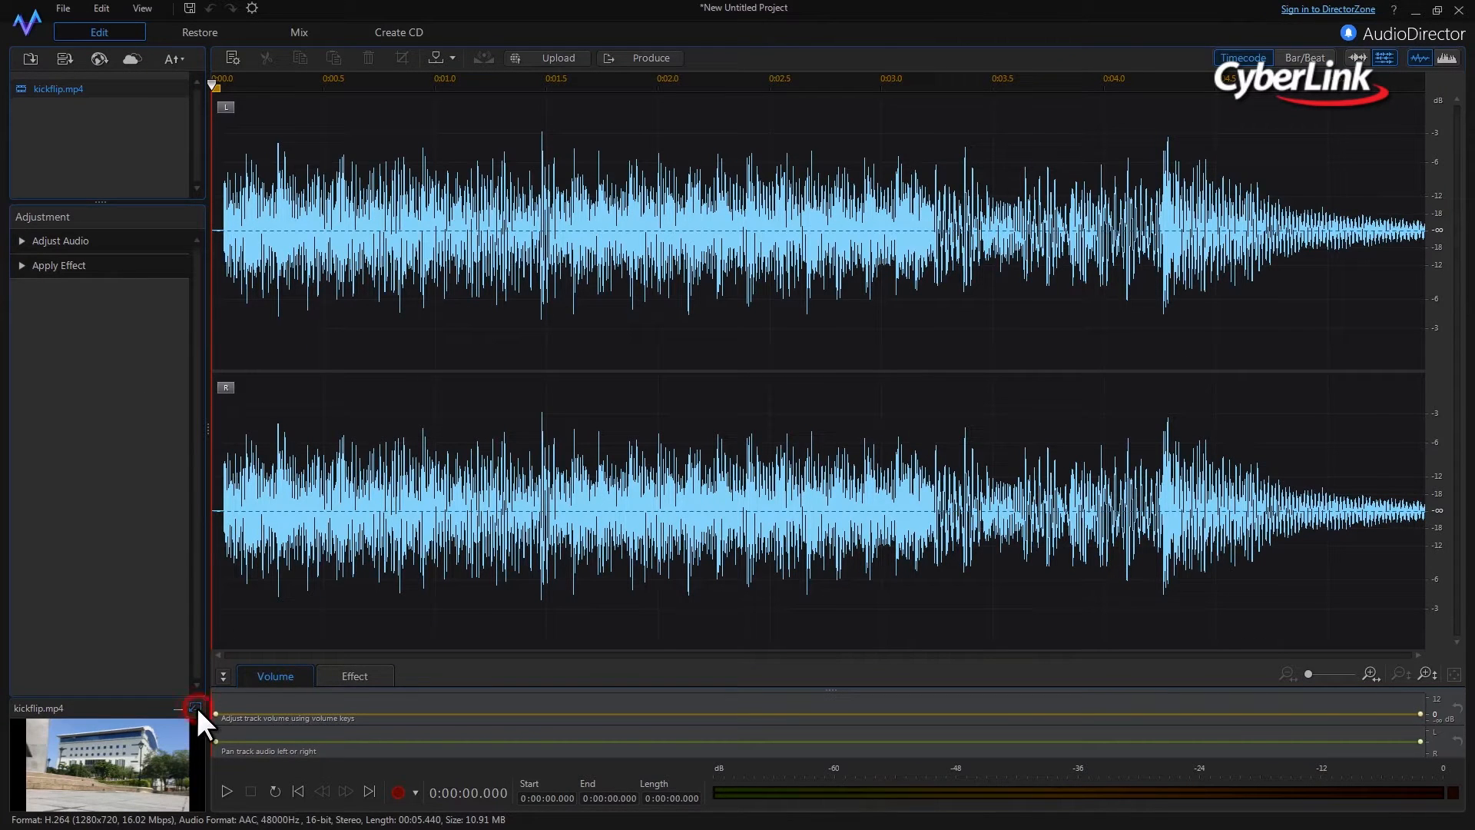
{"action": "left_click", "coordinate": [197, 708]}
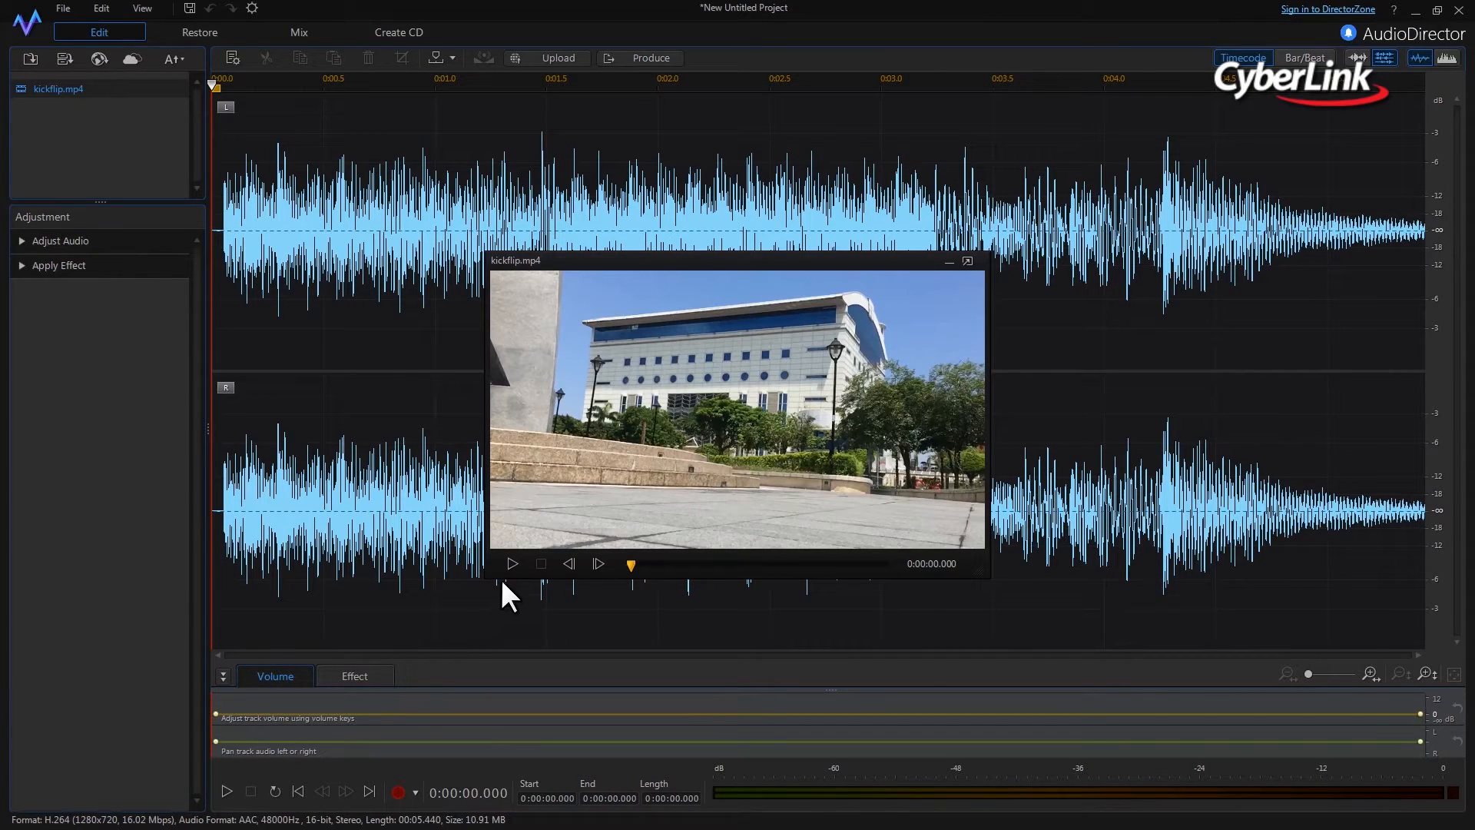
{"action": "left_click", "coordinate": [512, 563]}
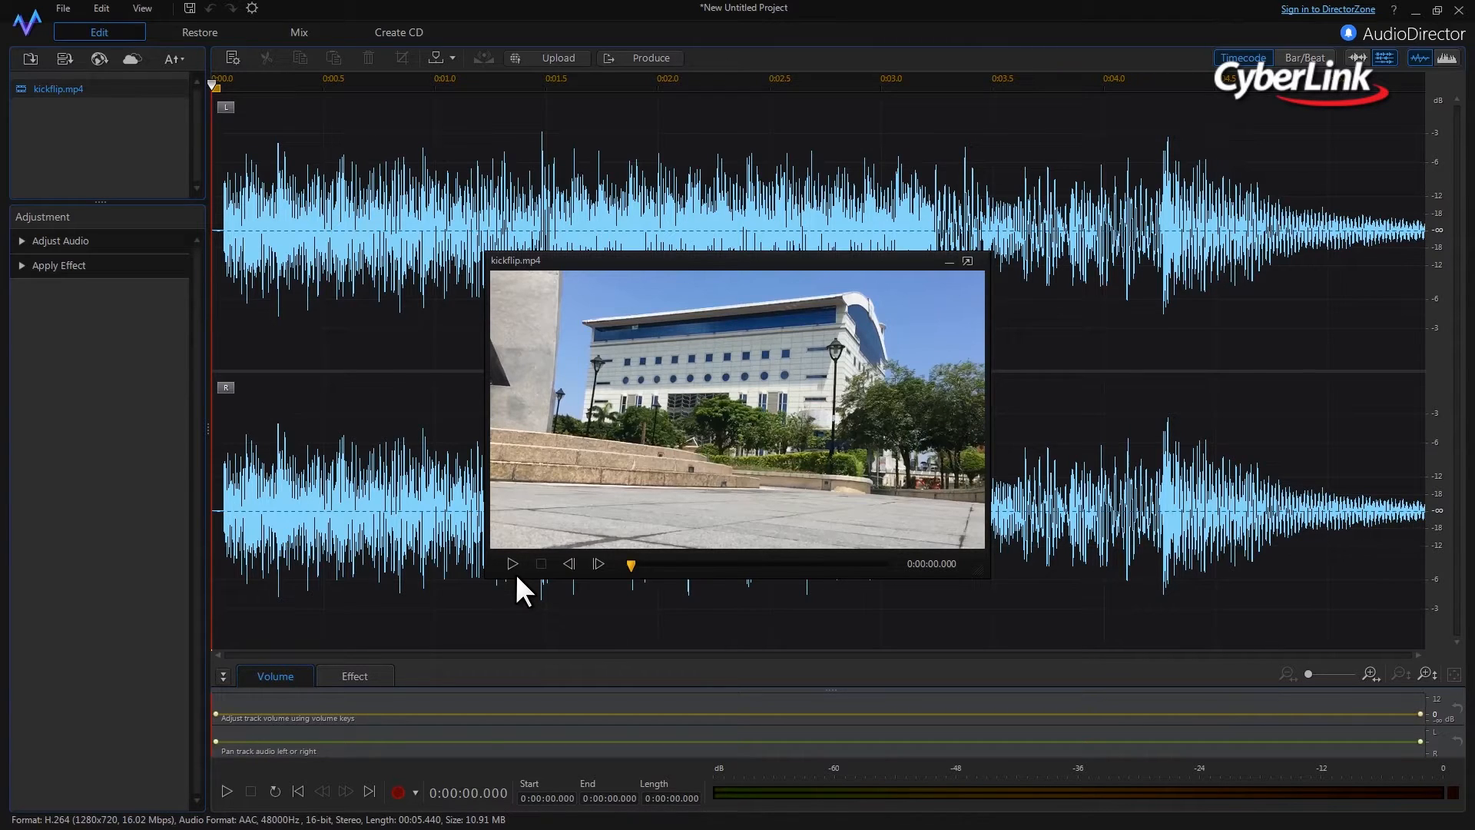
{"action": "left_click", "coordinate": [950, 261]}
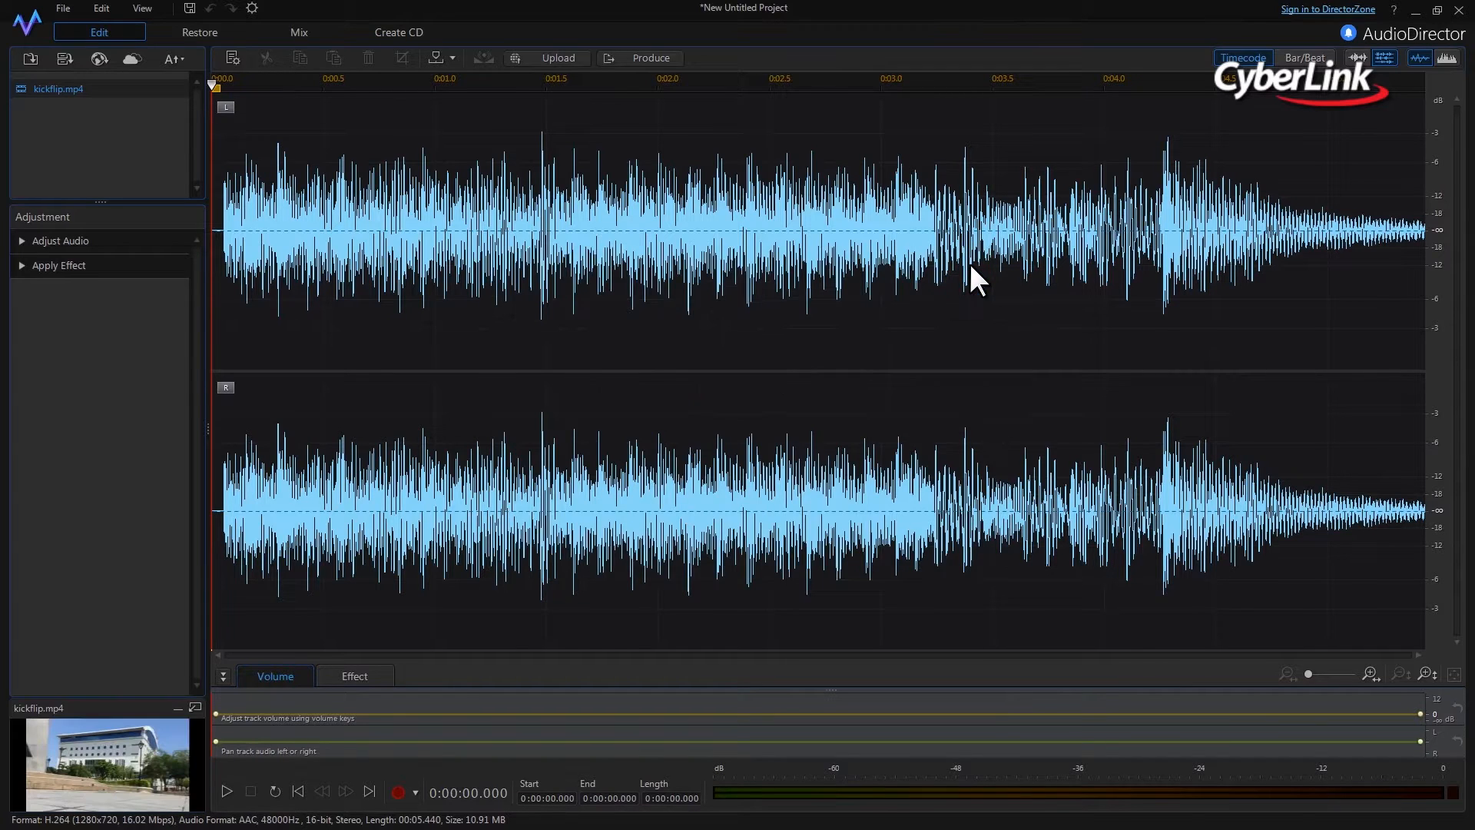
{"action": "mouse_move", "coordinate": [193, 282]}
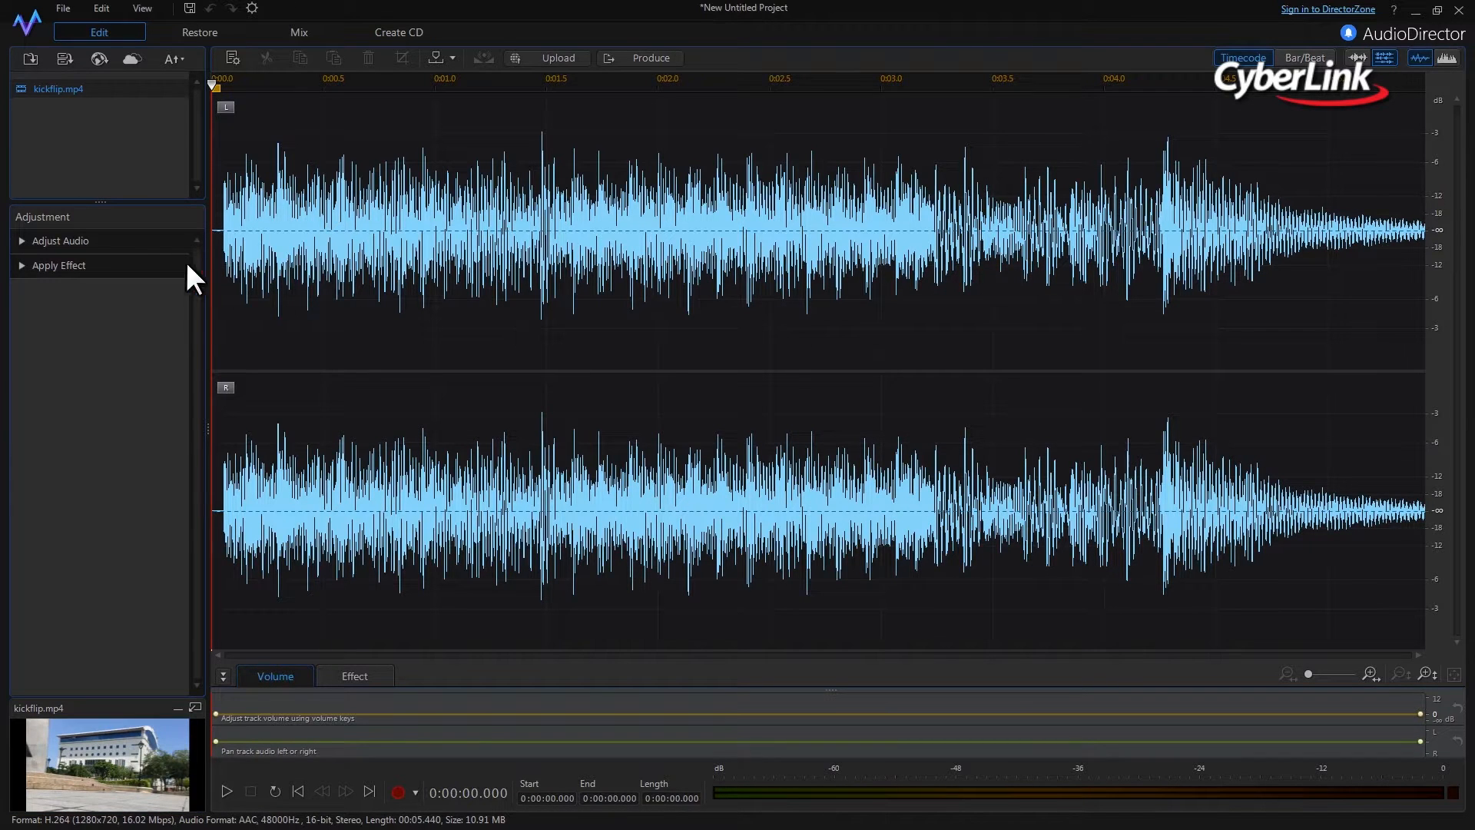
- Expand Adjust Audio and bring up Pitch Bender's flat envelope over the clip
{"action": "left_click", "coordinate": [60, 239]}
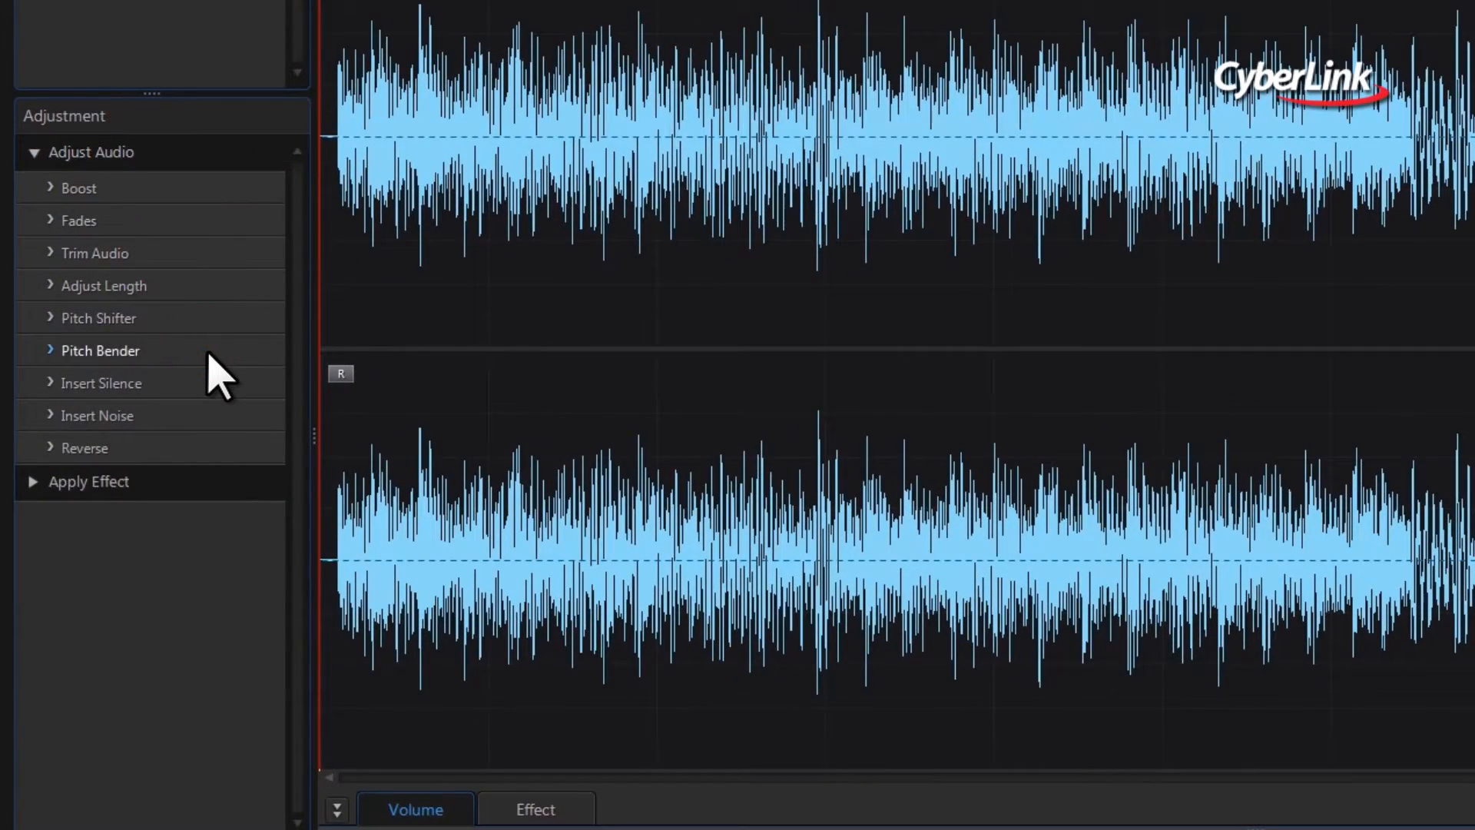
{"action": "left_click", "coordinate": [100, 350]}
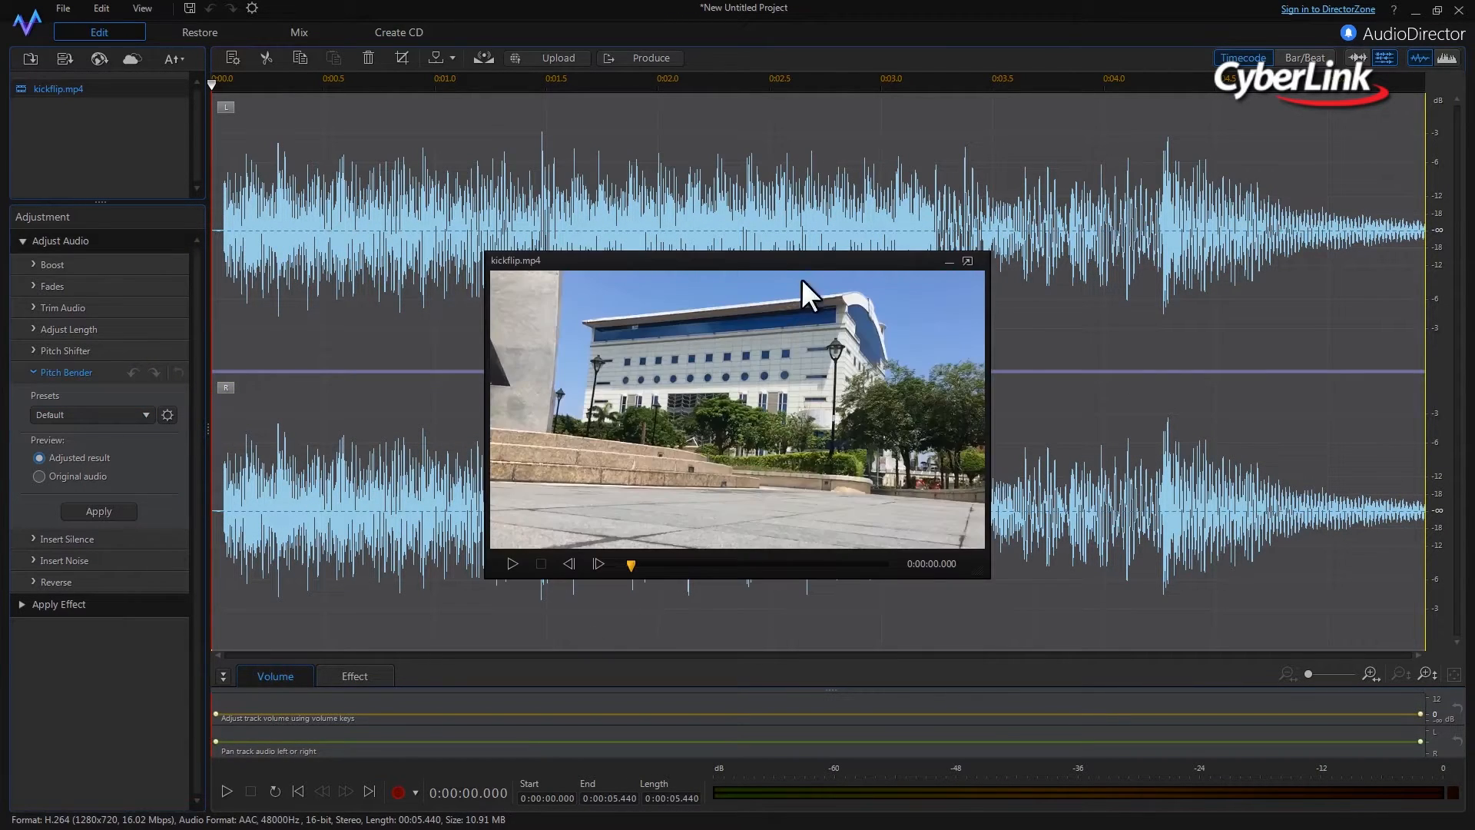
- Move the preview aside, then pause playback right at the kickflip jump
{"action": "left_click_drag", "start_coordinate": [734, 261], "coordinate": [268, 34]}
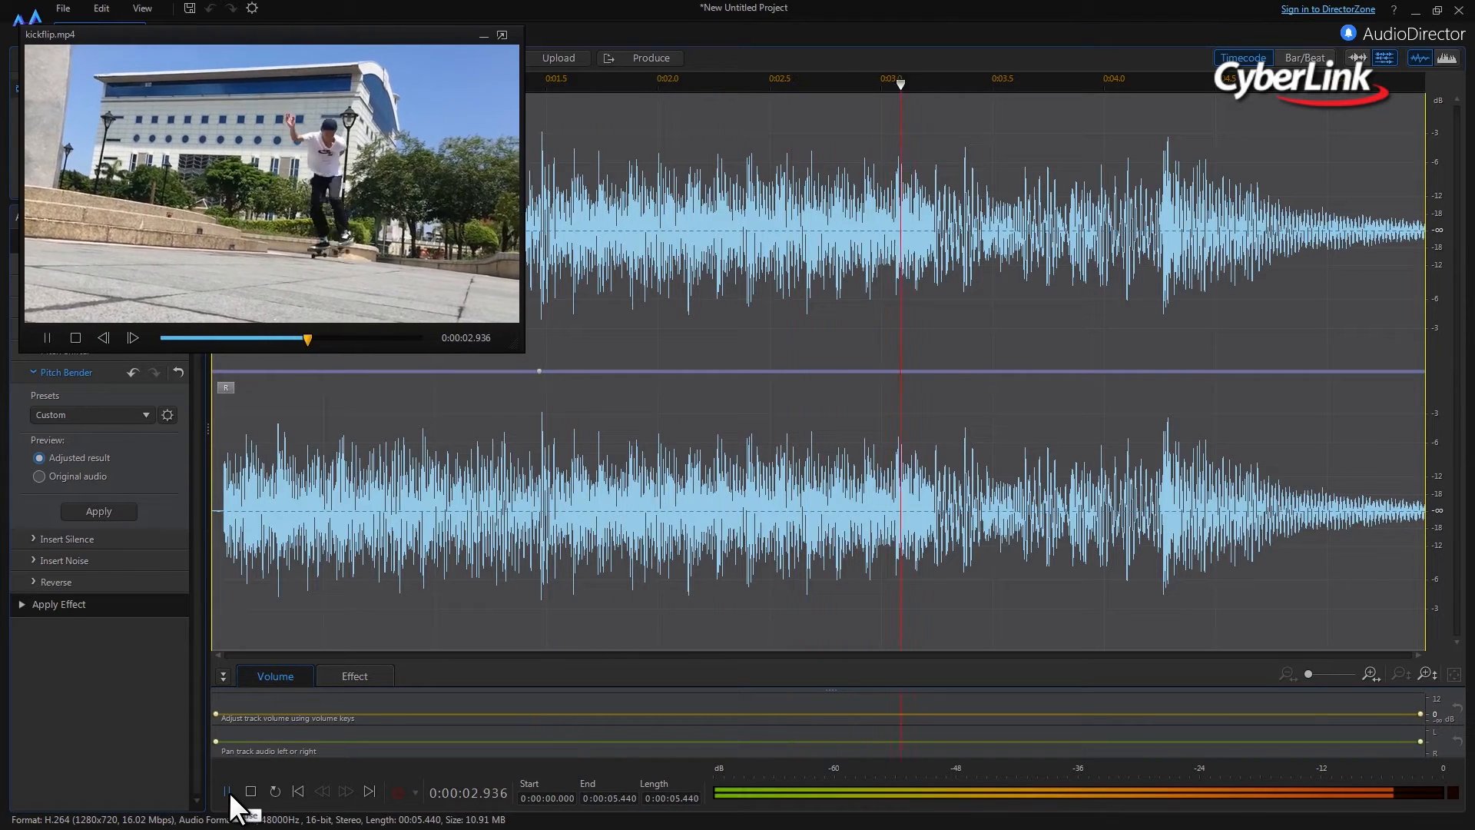
{"action": "left_click", "coordinate": [45, 338]}
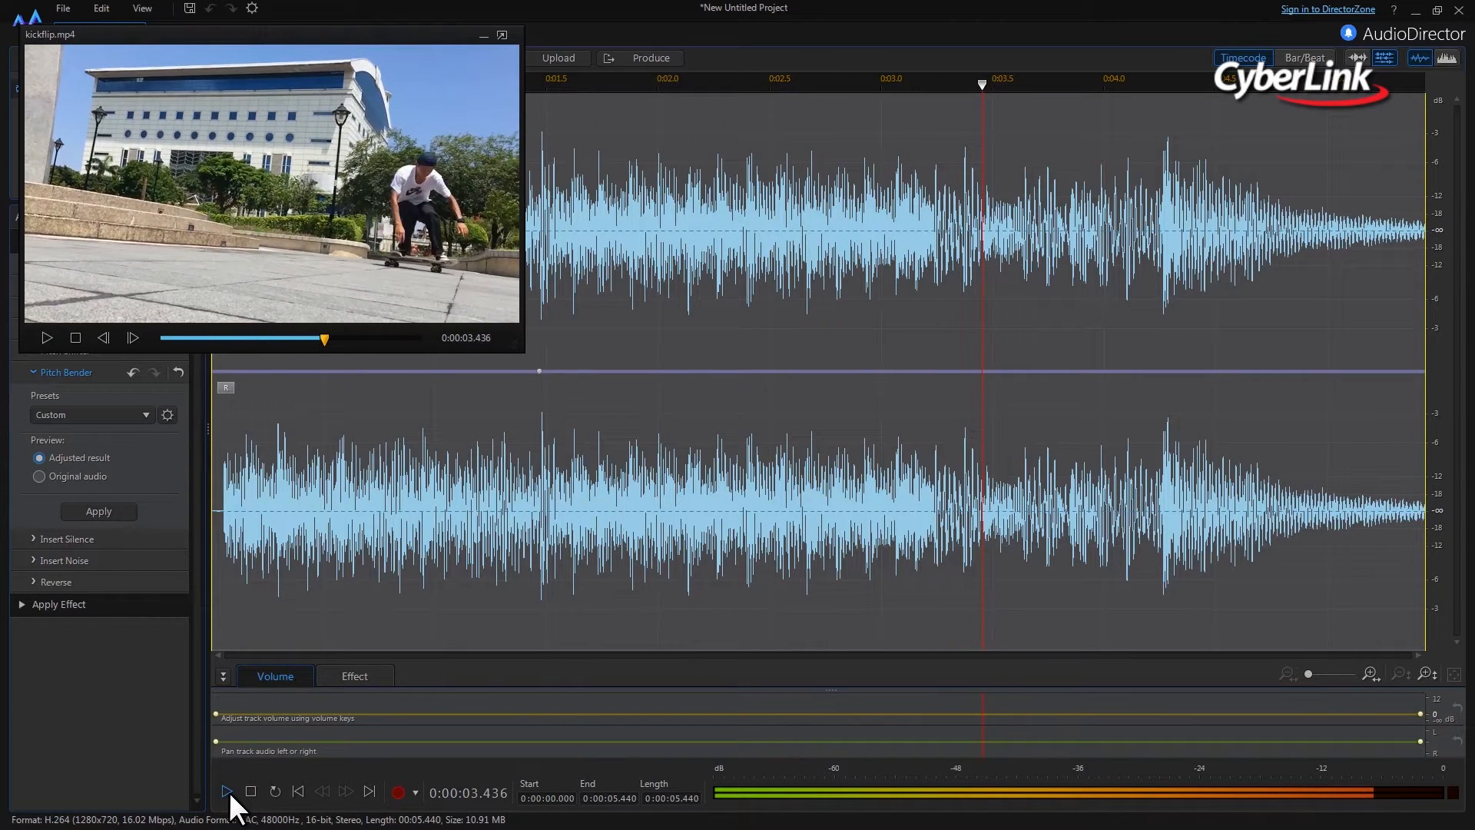
{"action": "mouse_move", "coordinate": [821, 479]}
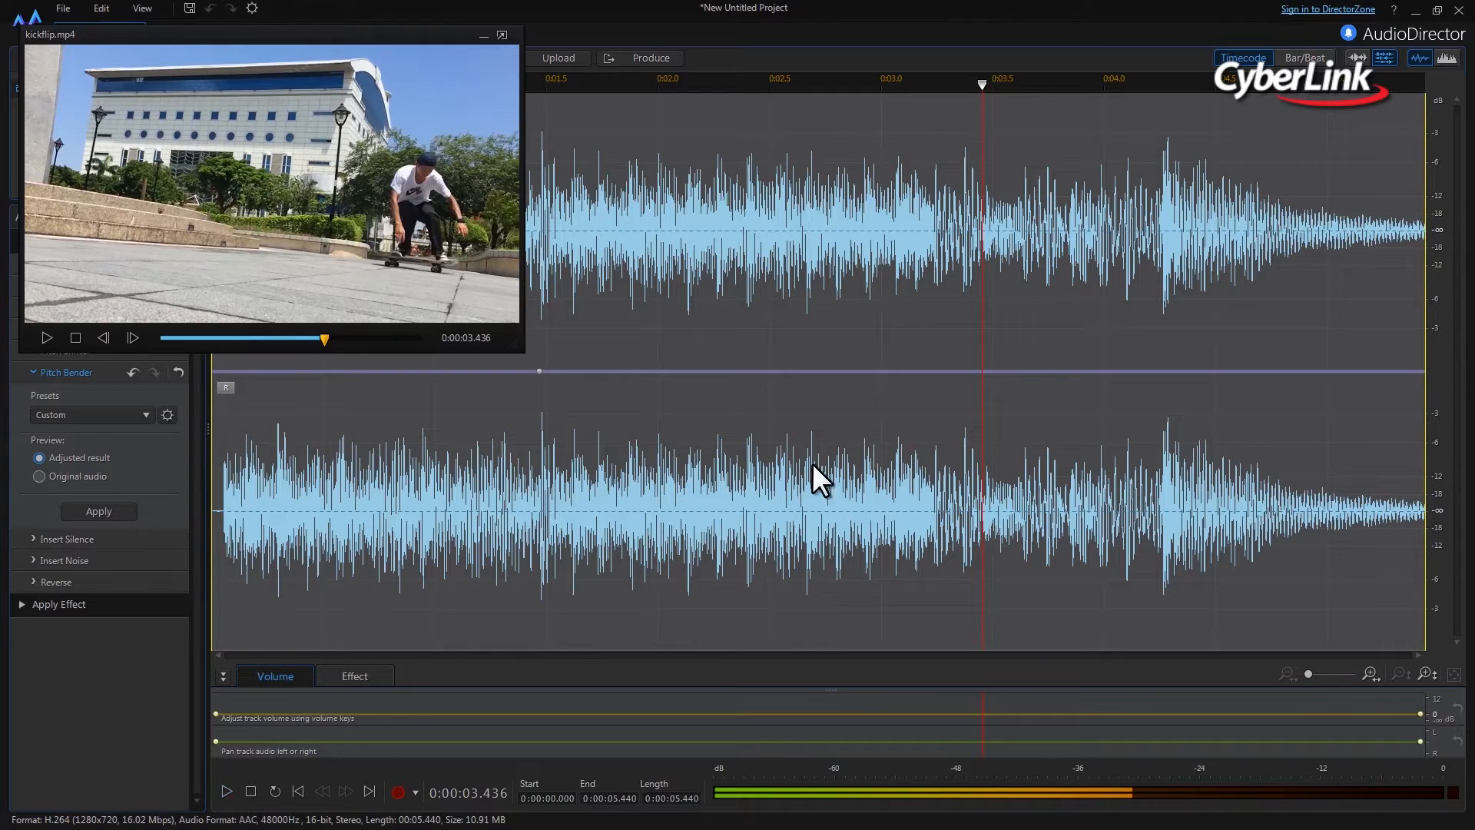
{"action": "mouse_move", "coordinate": [997, 404]}
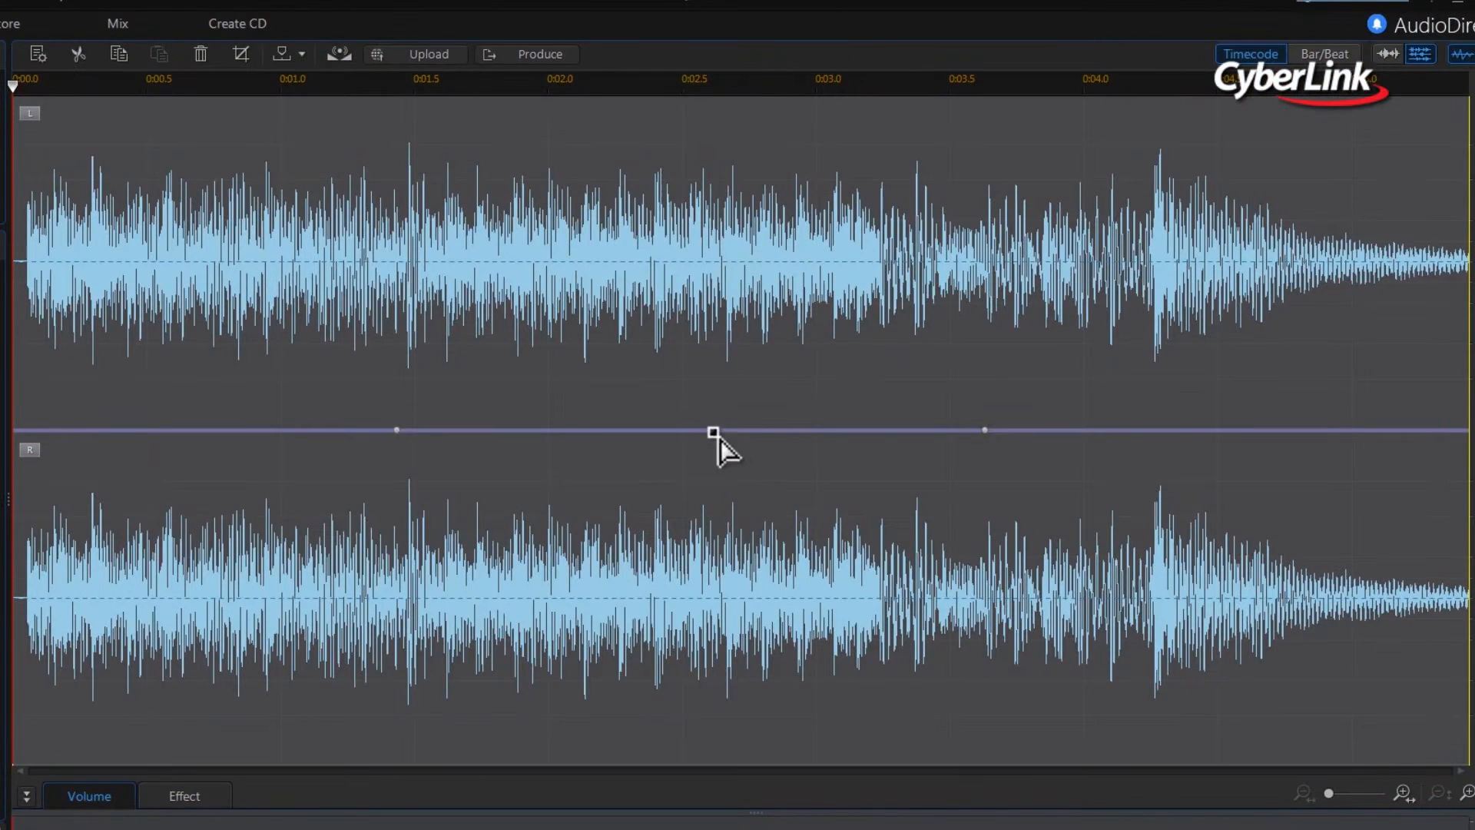
- Add a middle envelope point at the jump and pull it down into a V-shaped dip
{"action": "left_click_drag", "start_coordinate": [714, 431], "coordinate": [719, 200]}
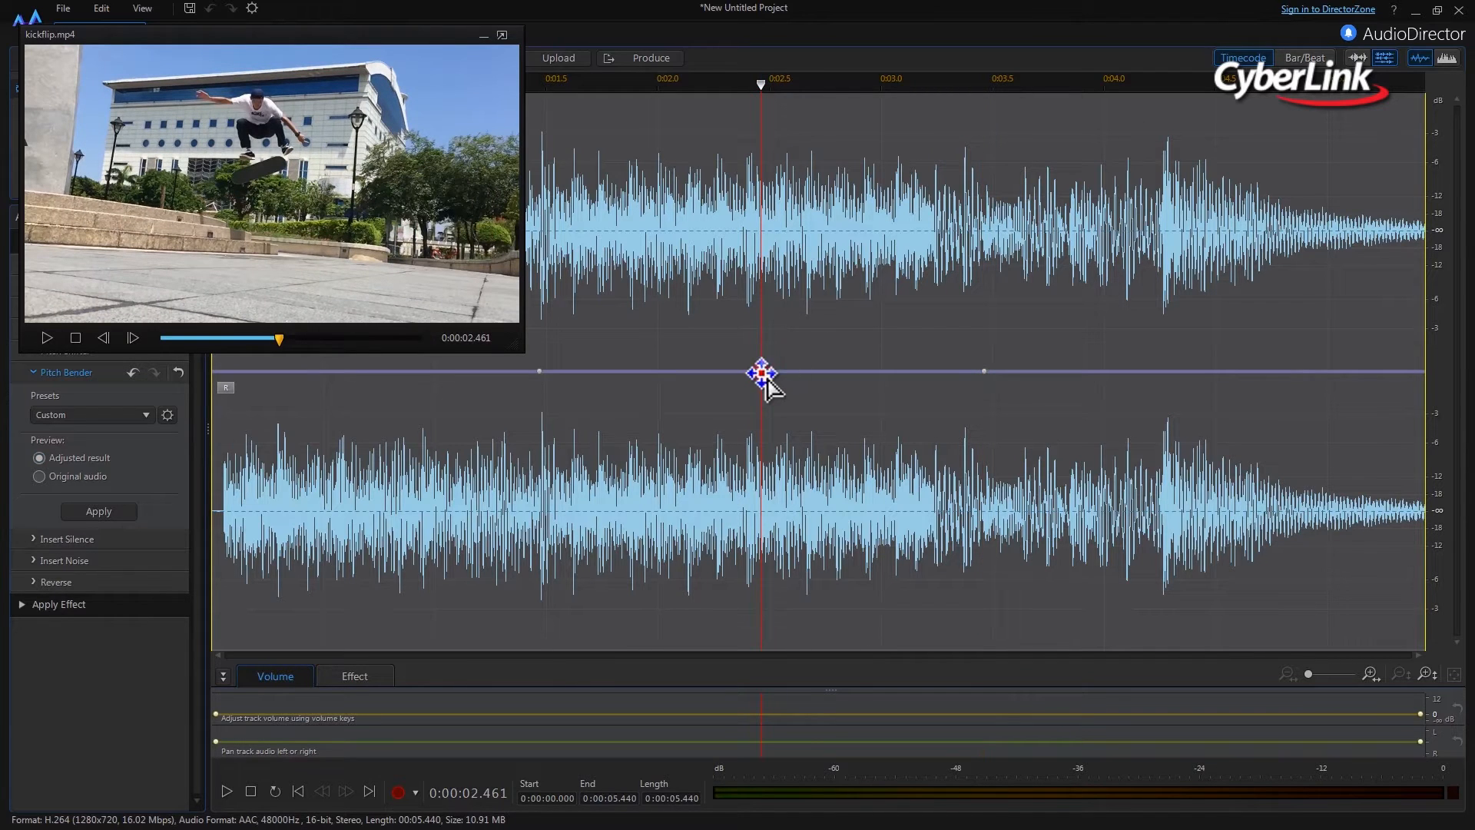
{"action": "left_click_drag", "start_coordinate": [762, 372], "coordinate": [762, 550]}
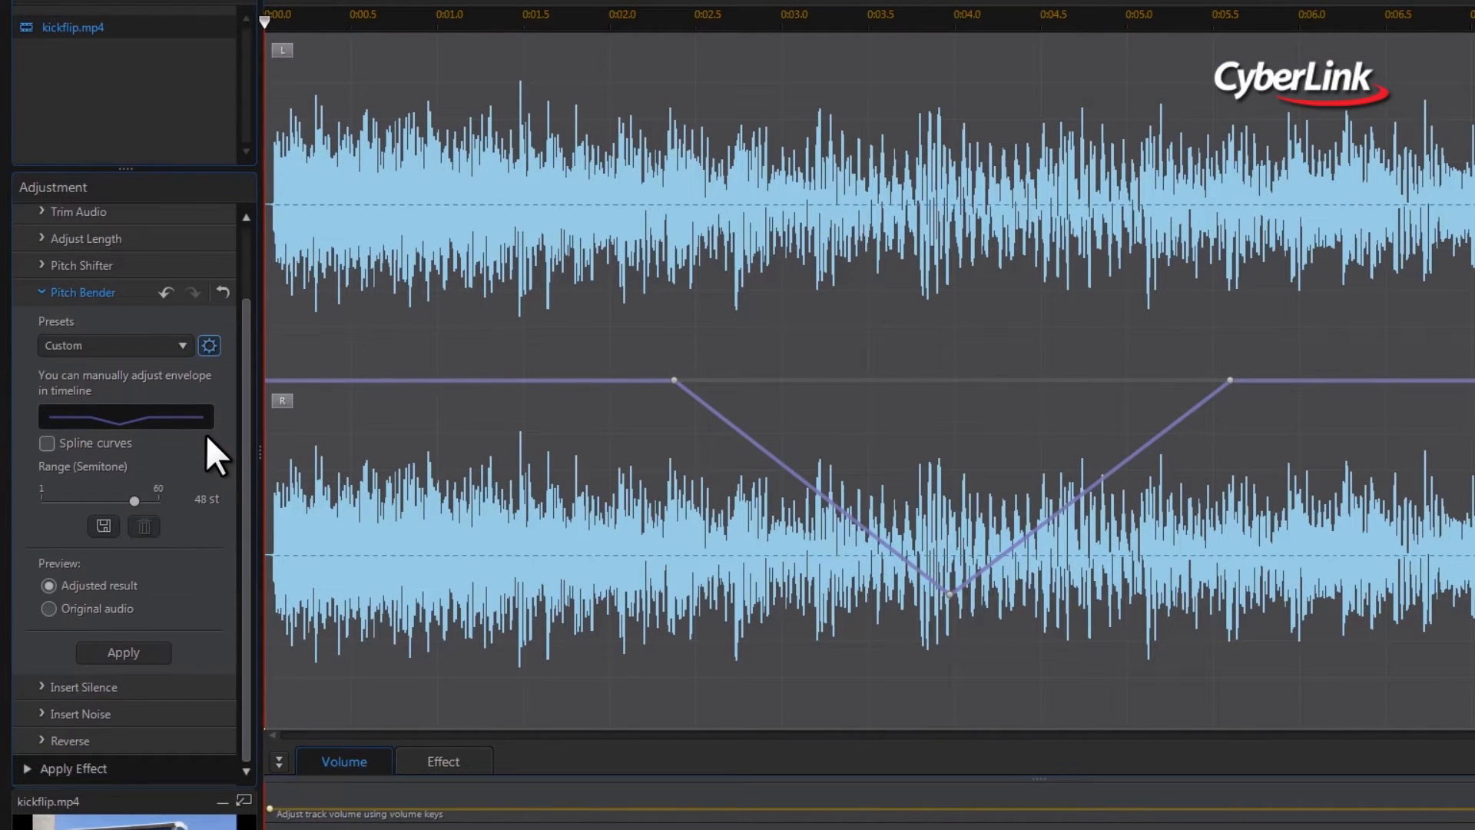
- Enable Spline curves and drag the shoulder points to narrow the smooth dip
{"action": "left_click", "coordinate": [47, 443]}
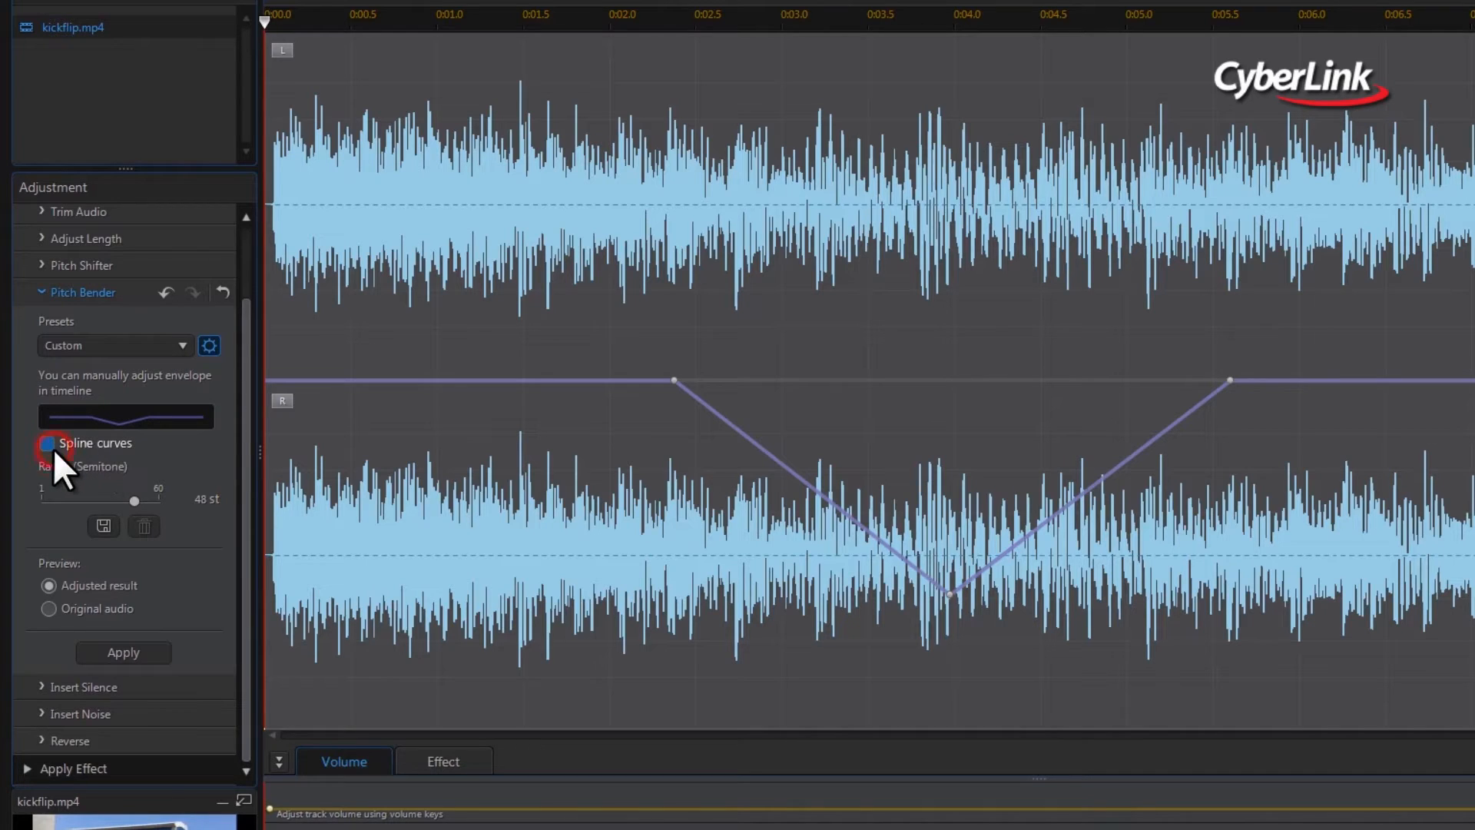
{"action": "left_click", "coordinate": [47, 442]}
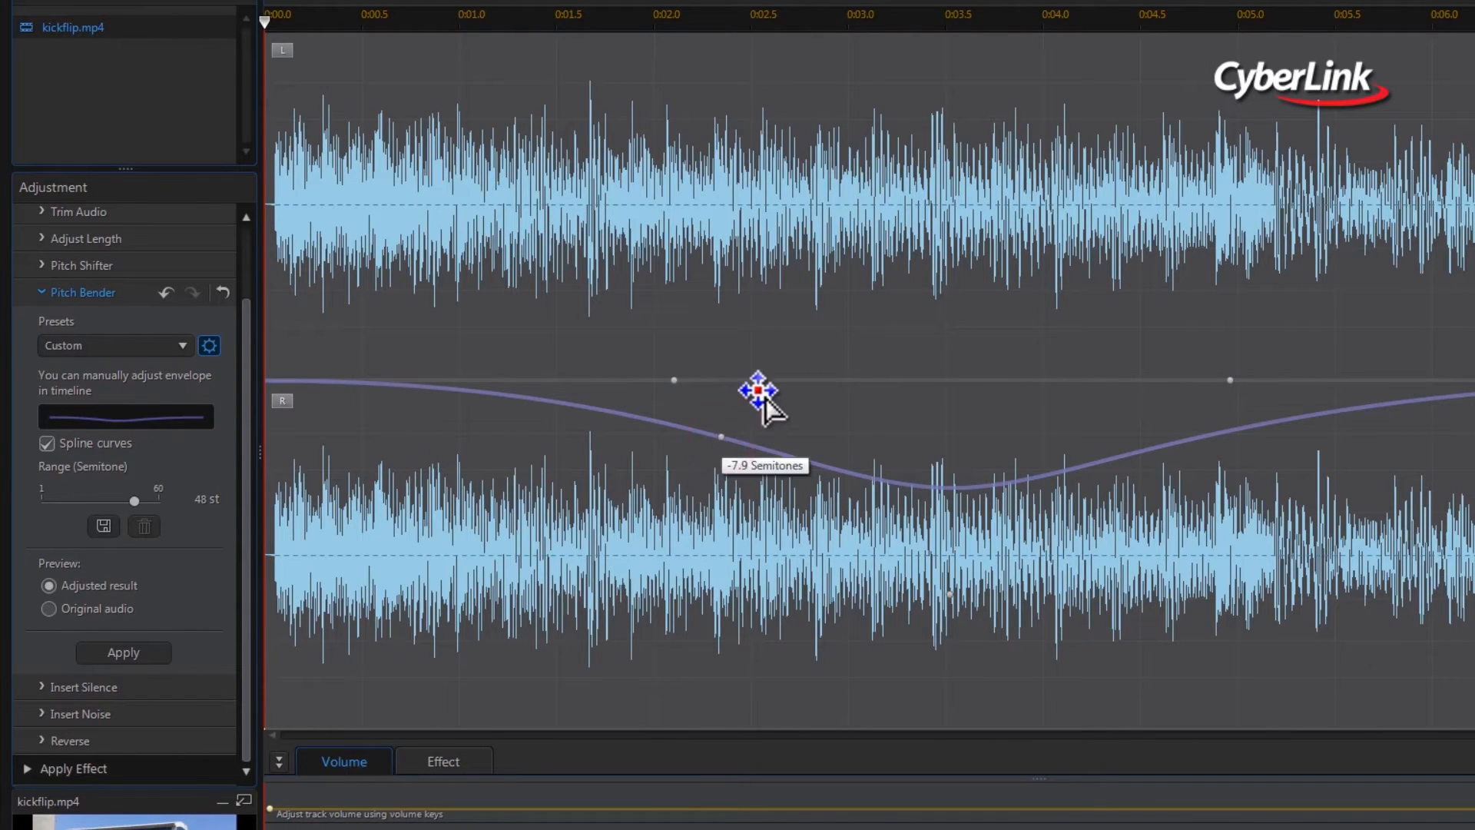
{"action": "left_click_drag", "start_coordinate": [758, 390], "coordinate": [773, 384]}
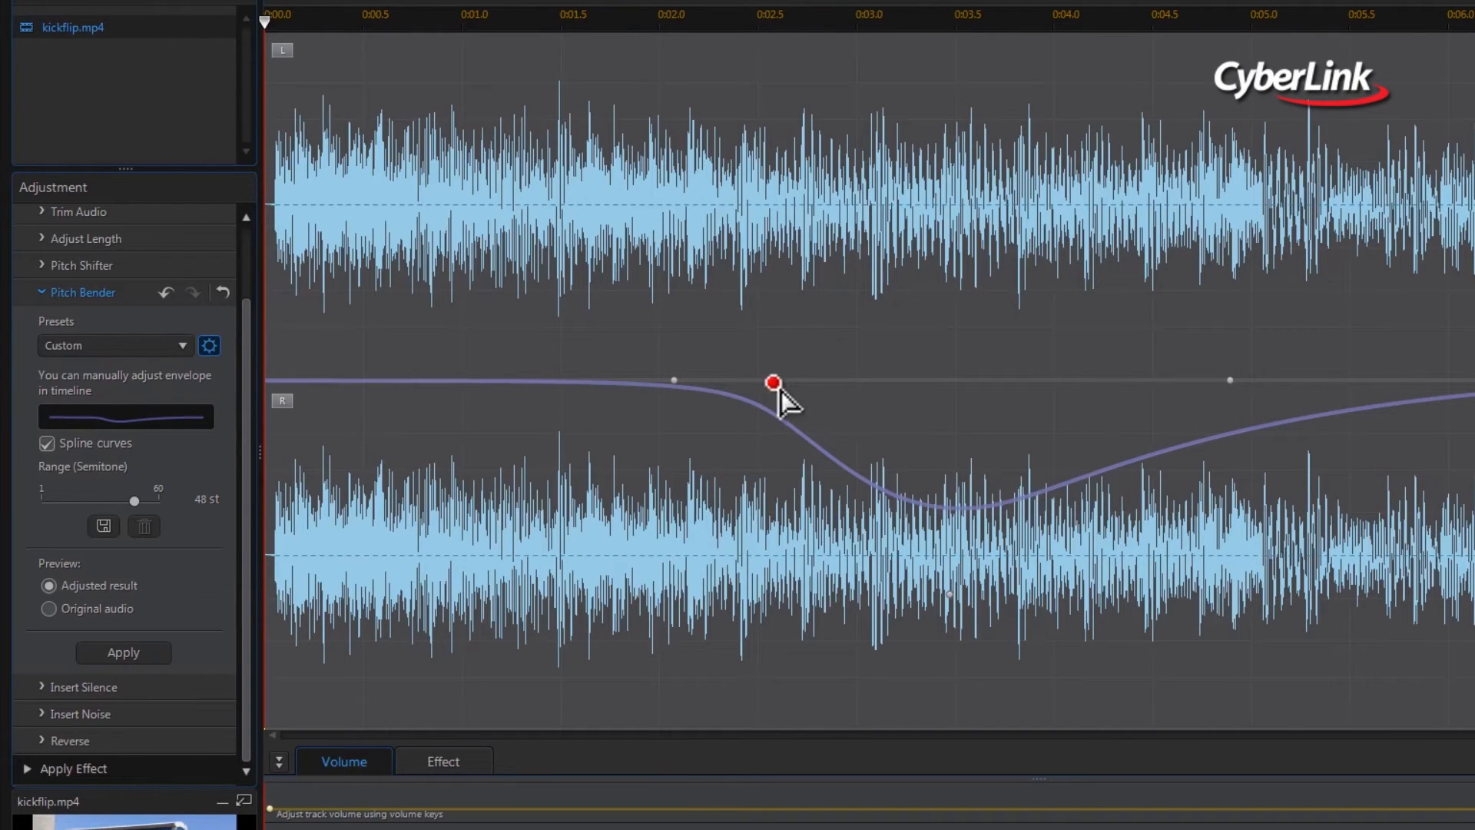
{"action": "left_click_drag", "start_coordinate": [773, 382], "coordinate": [993, 380]}
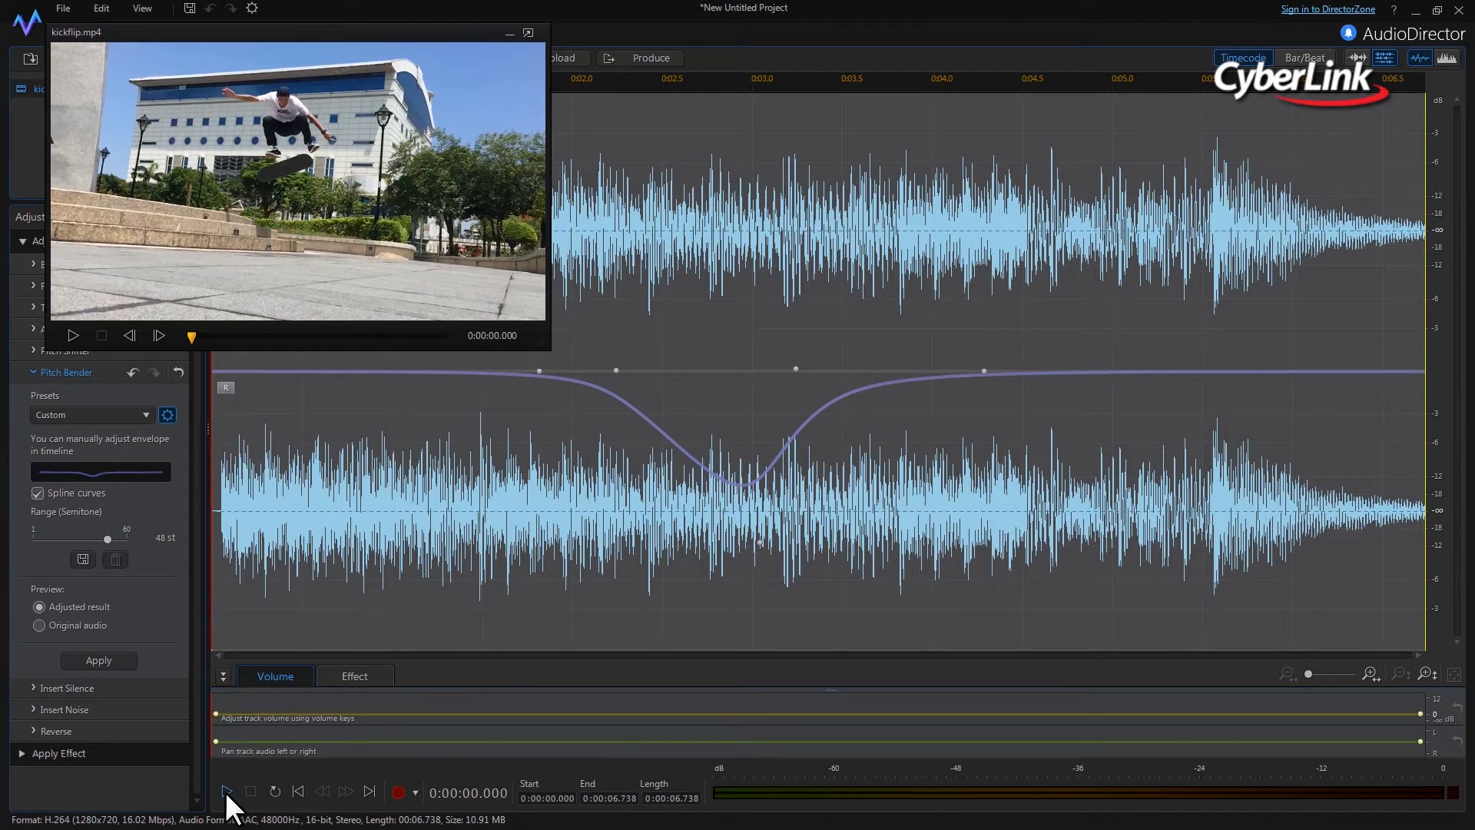
- Preview the clip with the dip, then pull the curve's right end closer to the jump
{"action": "left_click", "coordinate": [73, 335]}
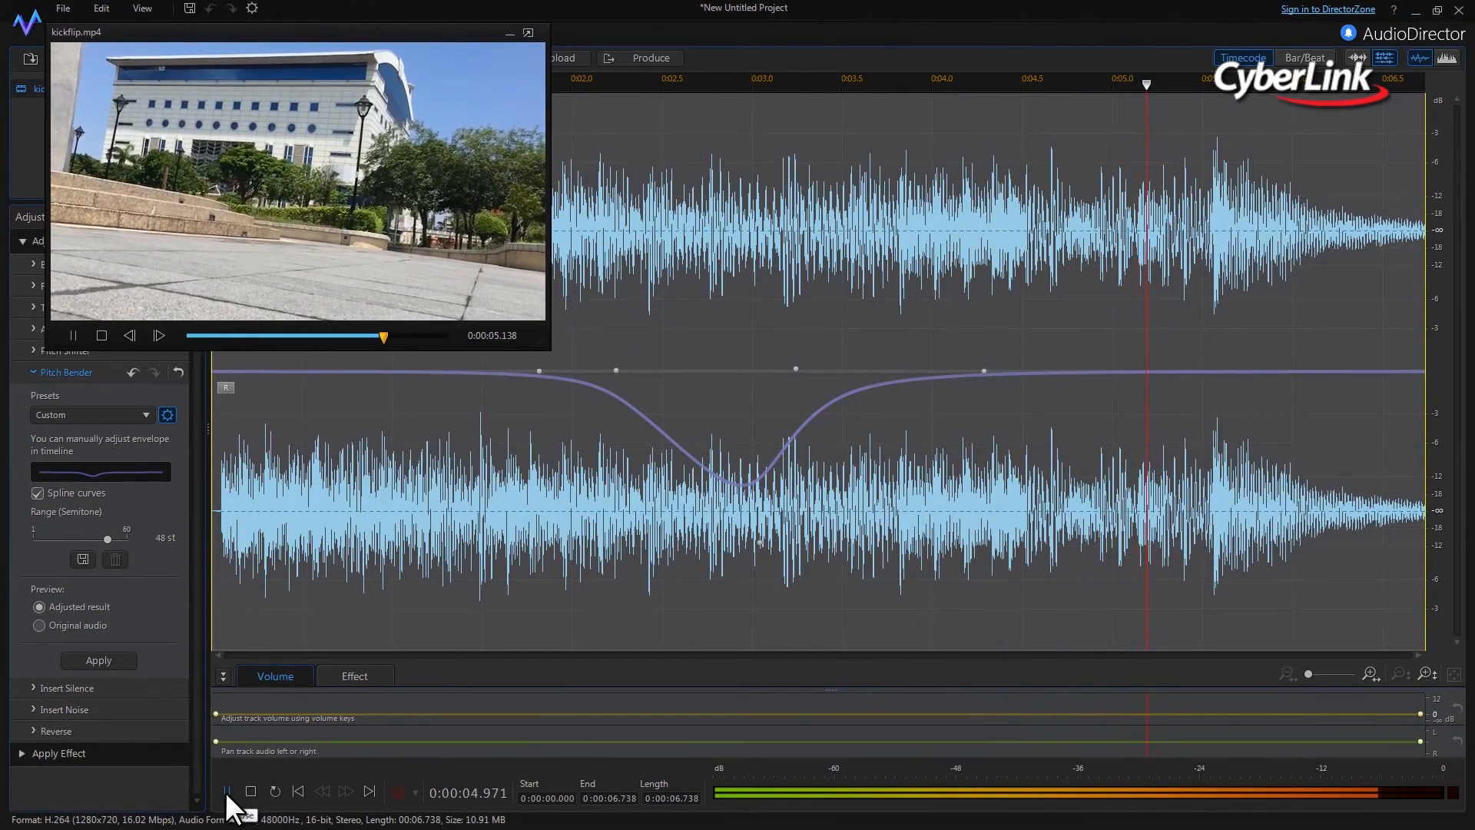
{"action": "left_click", "coordinate": [72, 335]}
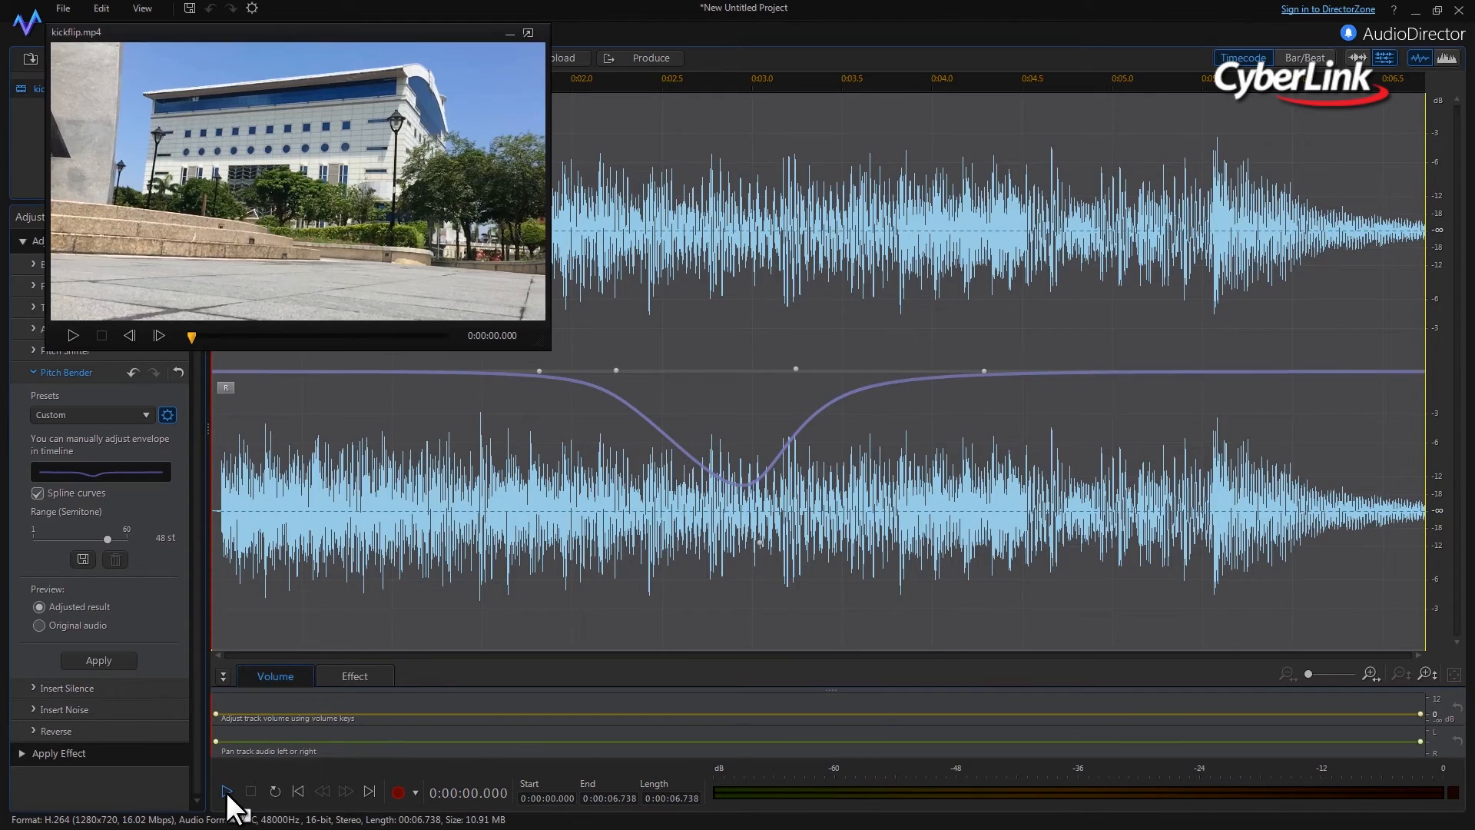
{"action": "left_click_drag", "start_coordinate": [984, 370], "coordinate": [962, 366]}
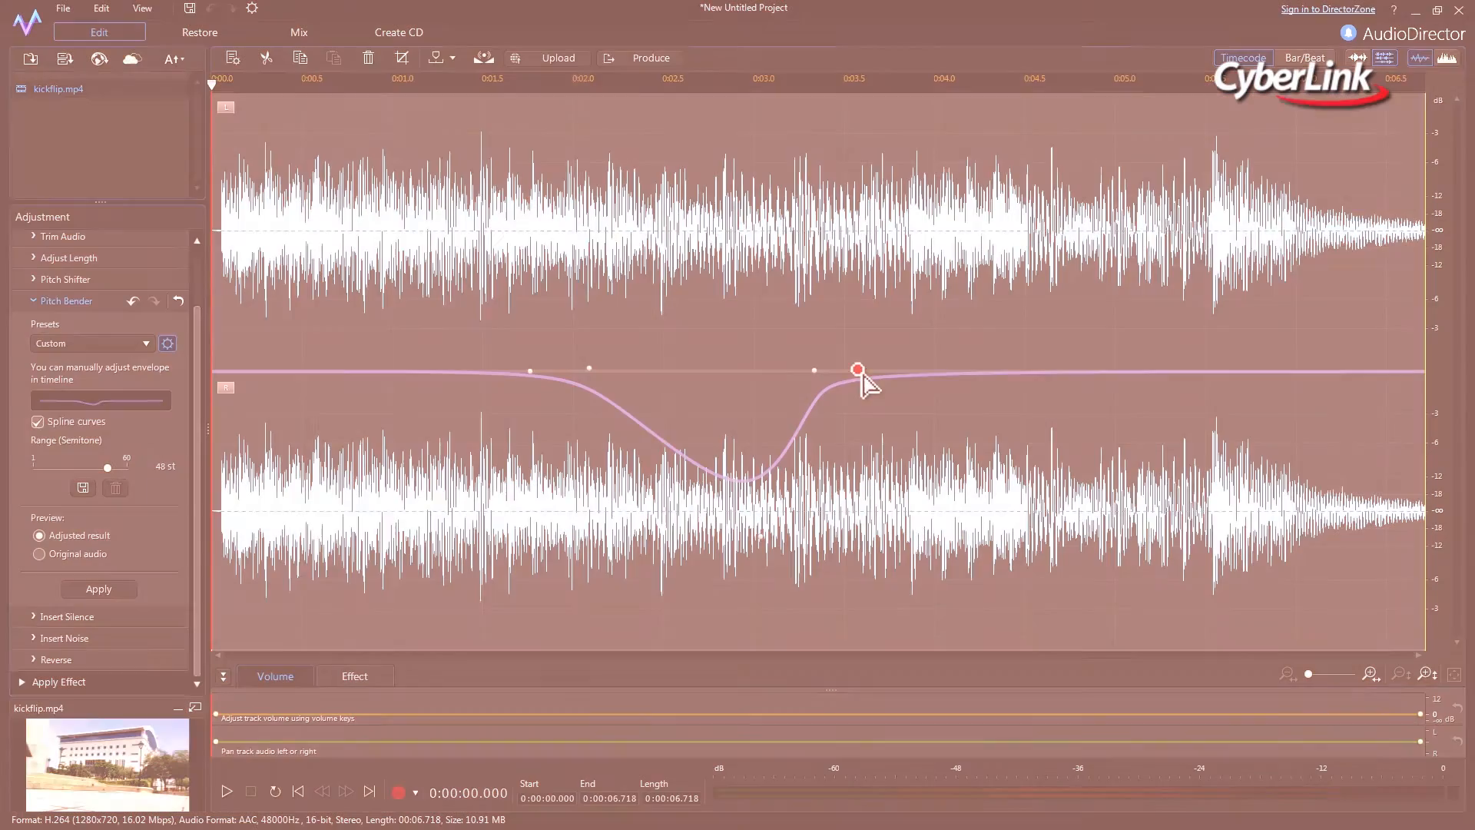
- Choose Produce Video and accept producing the entire kickflip clip
{"action": "left_click", "coordinate": [648, 57]}
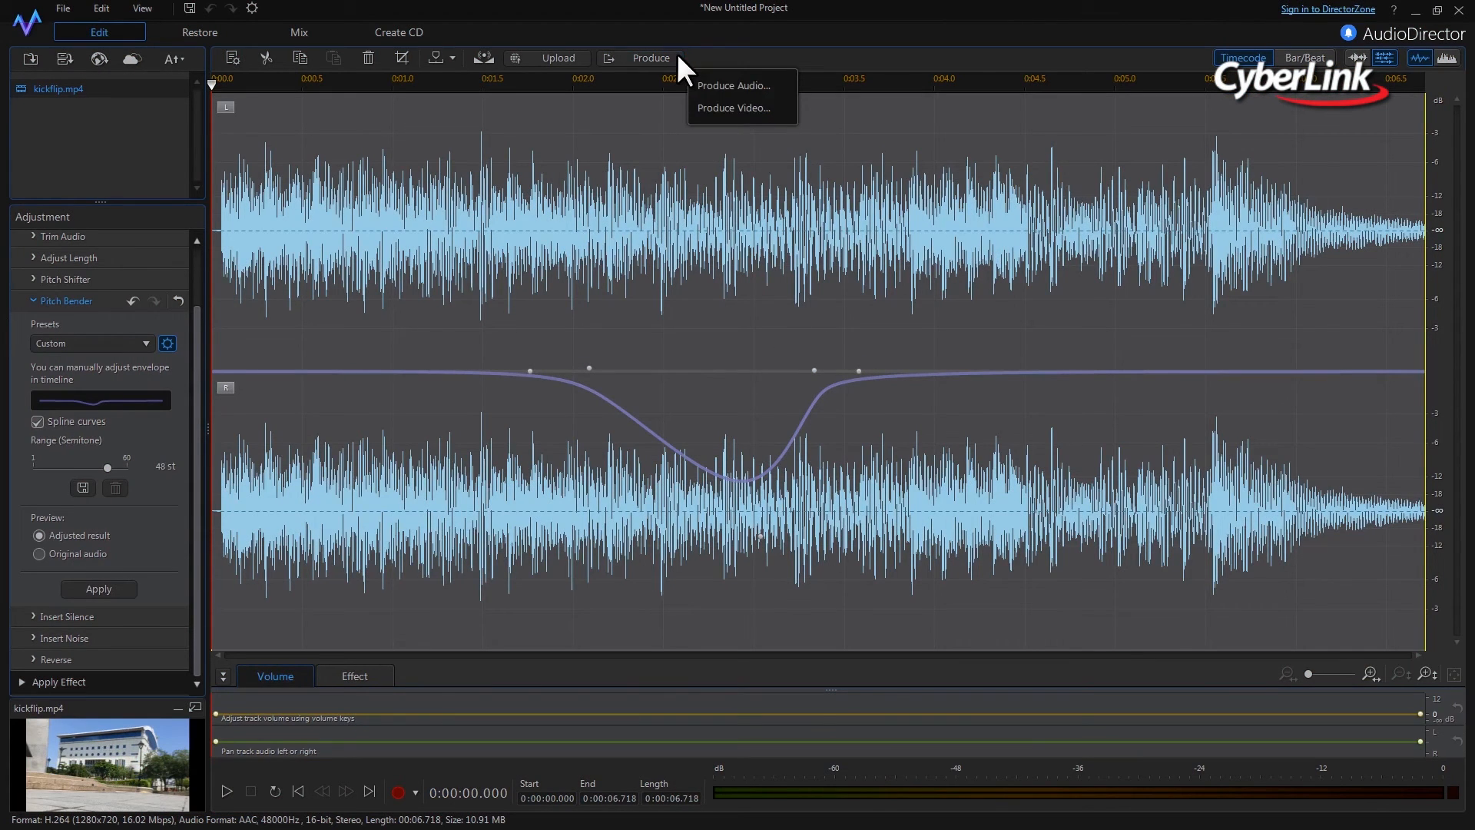
{"action": "left_click", "coordinate": [736, 108]}
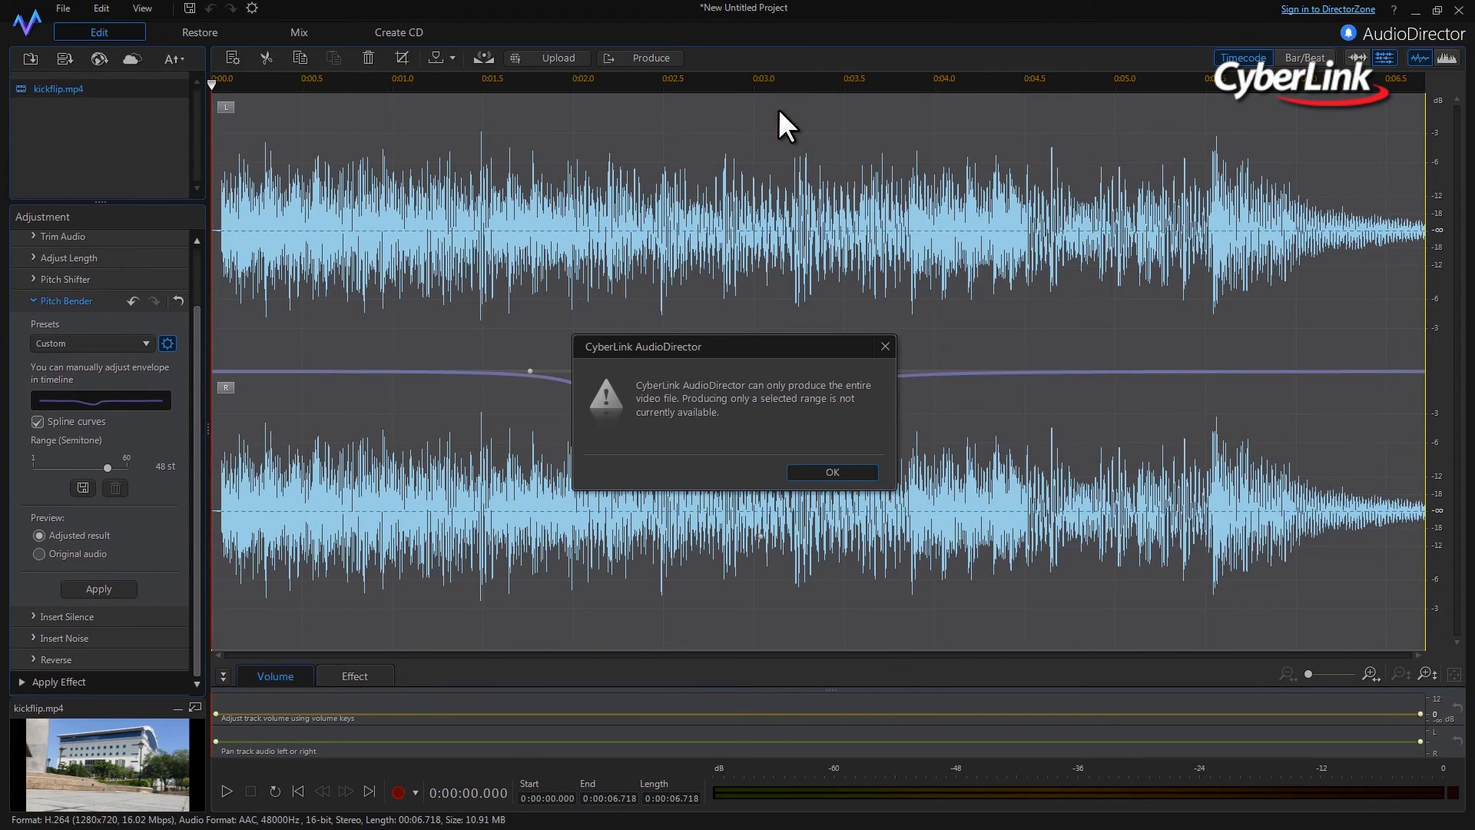
{"action": "left_click", "coordinate": [831, 472]}
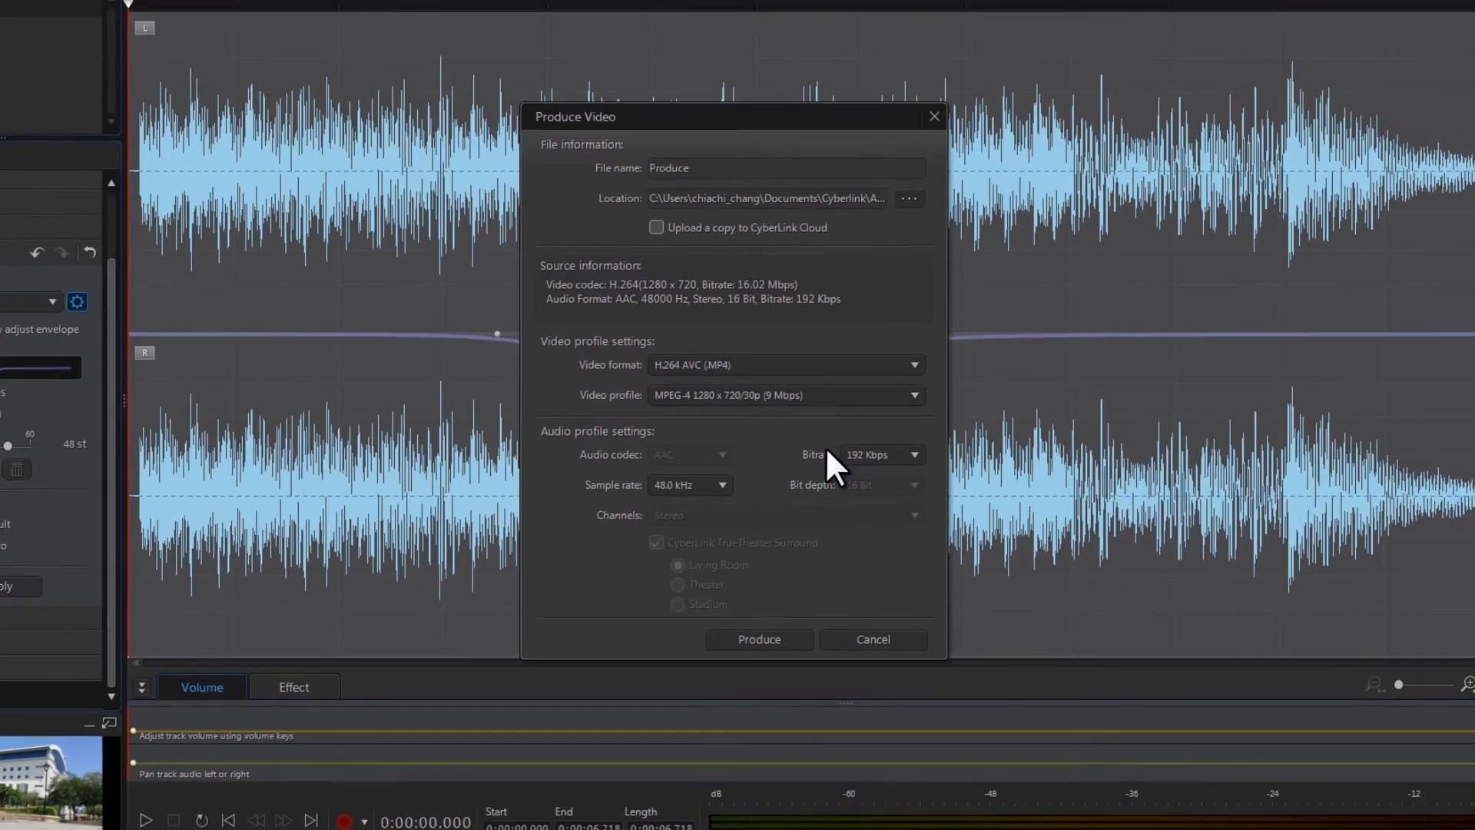